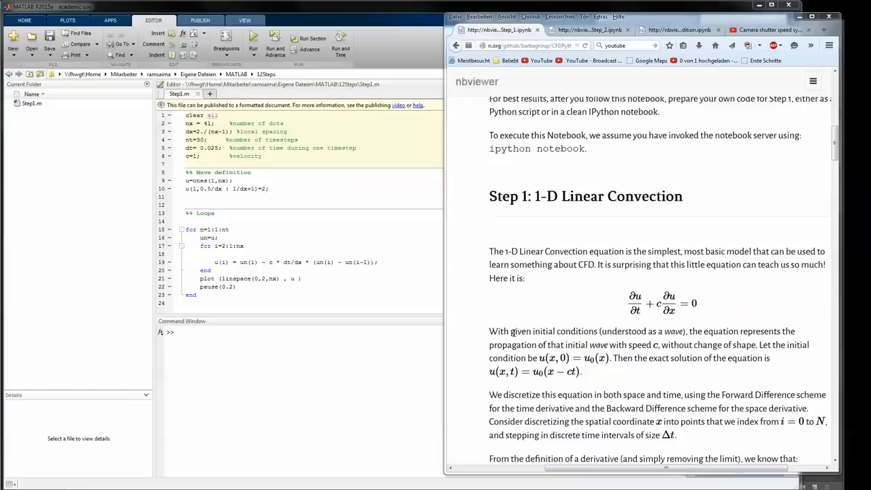
mouse_move(568, 231)
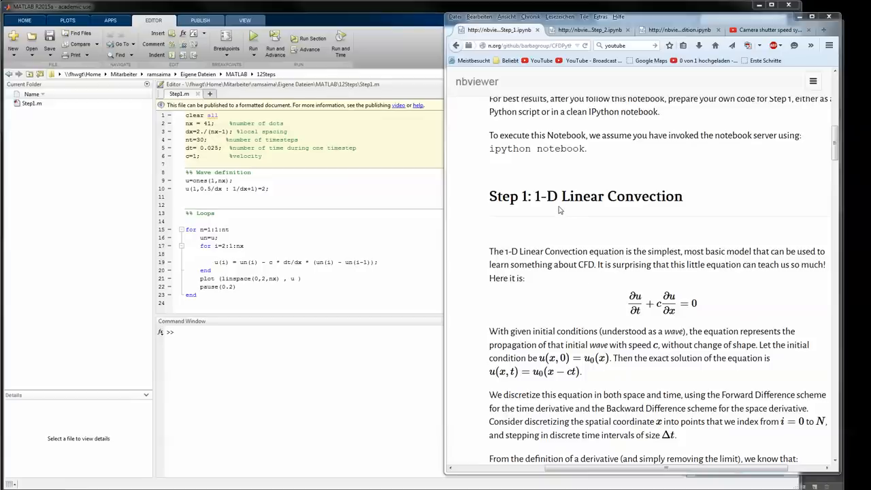
- Read the Step 2: Non-linear Convection notebook's equation and discretized update formula
scroll(down, 3)
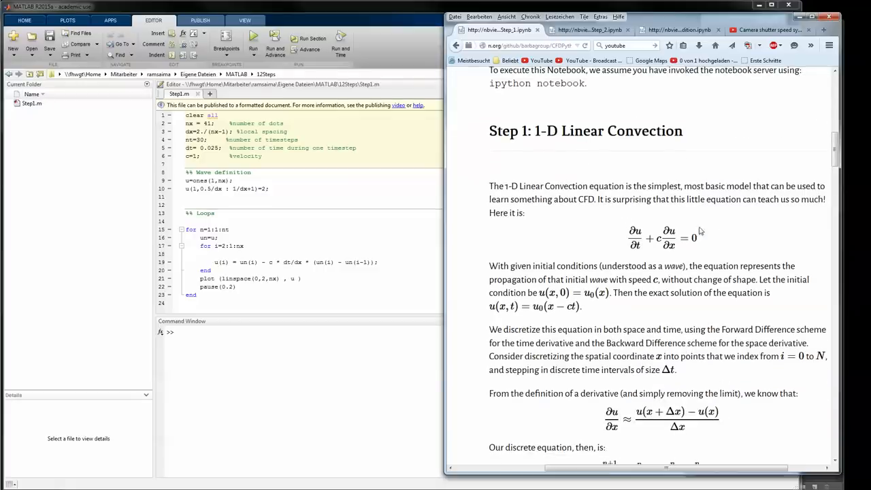
mouse_move(639, 261)
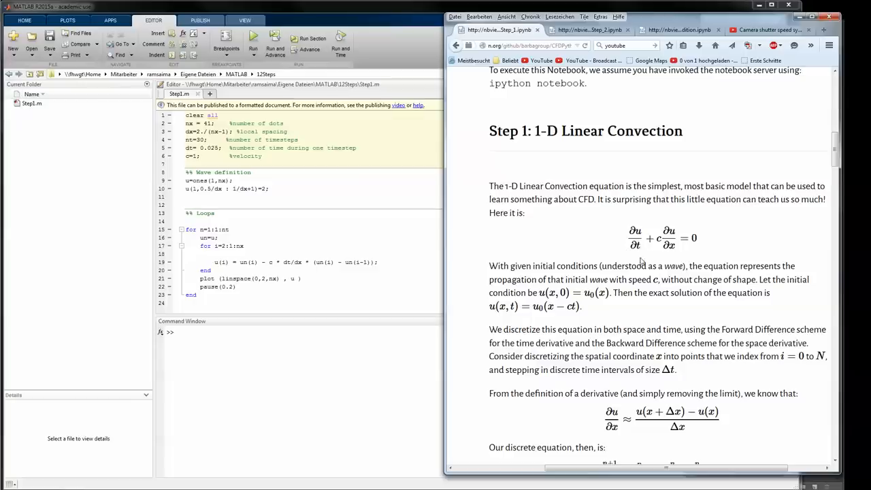
mouse_move(702, 244)
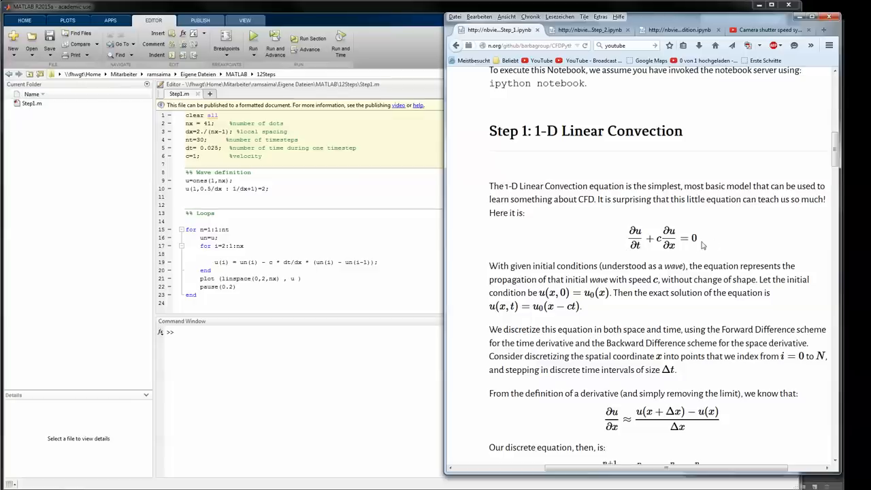
mouse_move(702, 245)
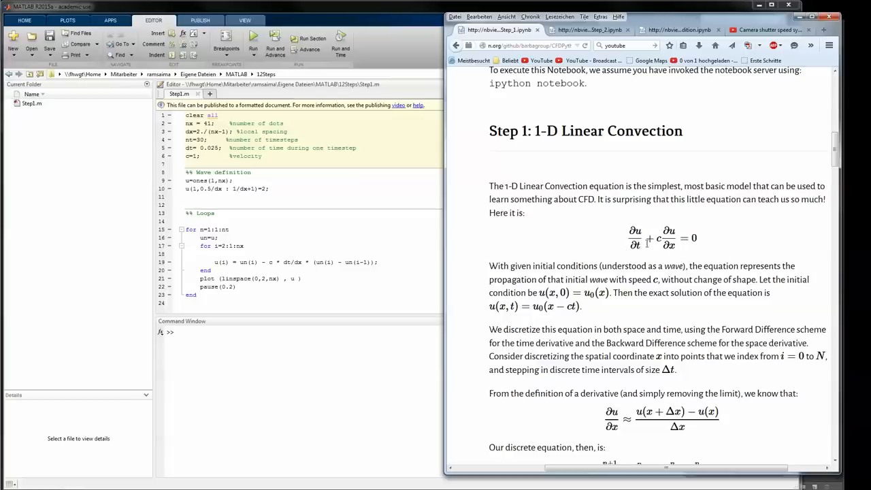
mouse_move(669, 256)
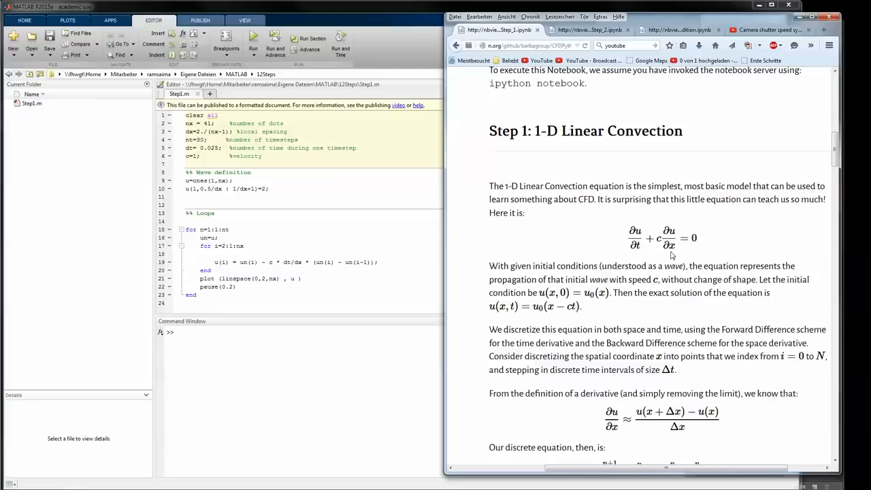
mouse_move(664, 248)
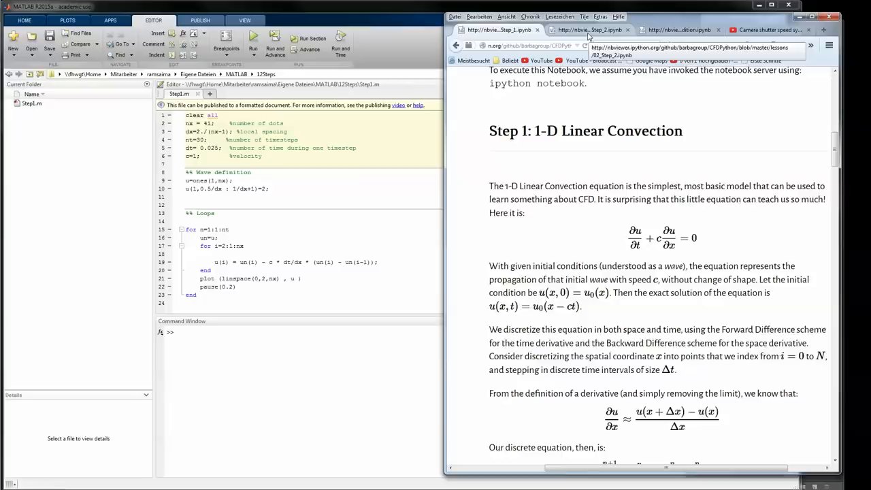
click(589, 30)
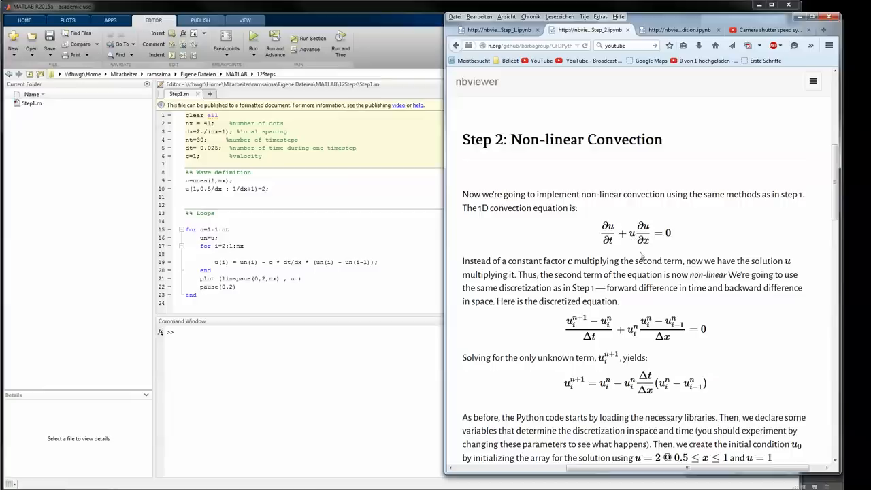
mouse_move(679, 261)
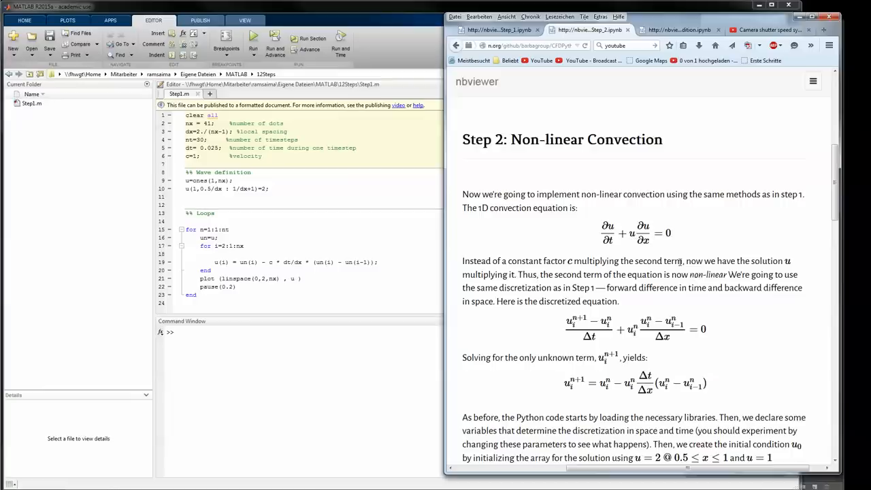
mouse_move(677, 243)
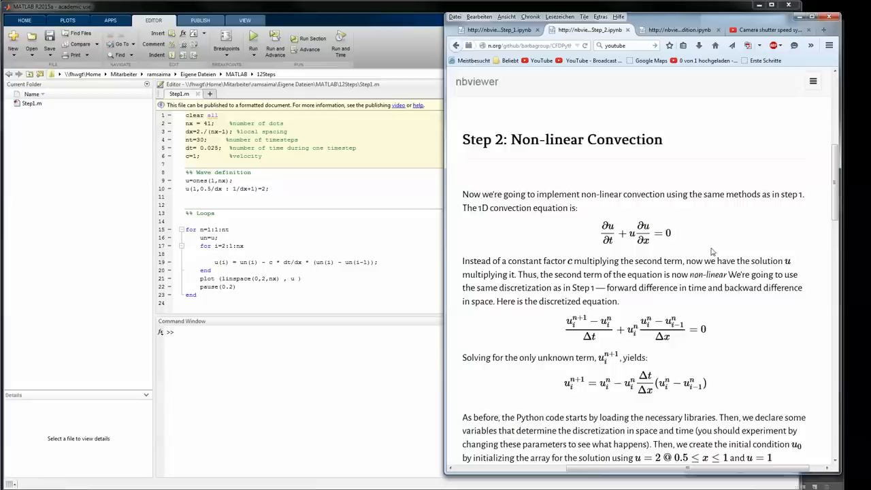
scroll(down, 3)
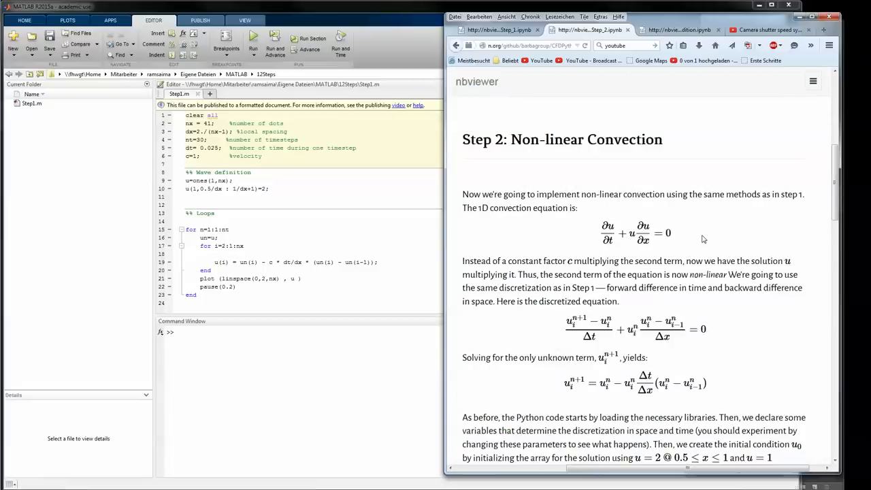
mouse_move(318, 243)
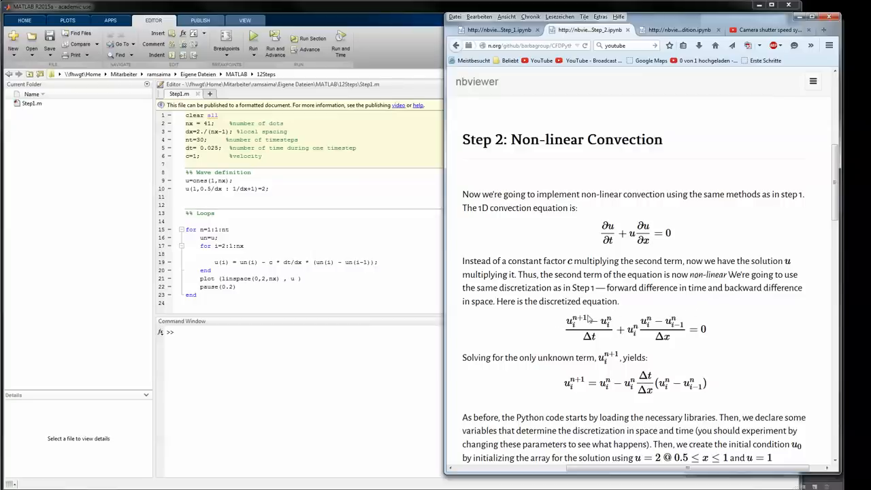
mouse_move(748, 332)
text(u)
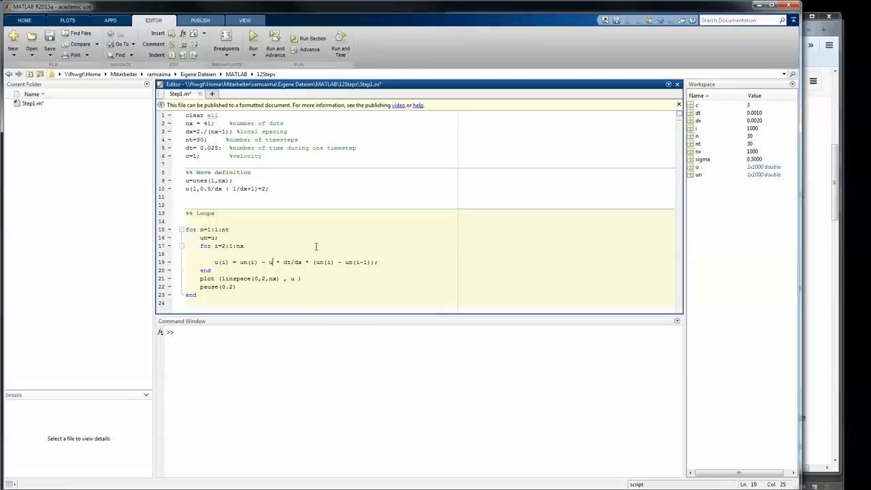
- Use u(i) as the wave speed in the update line, run Step2 and move the plot aside
text(c)
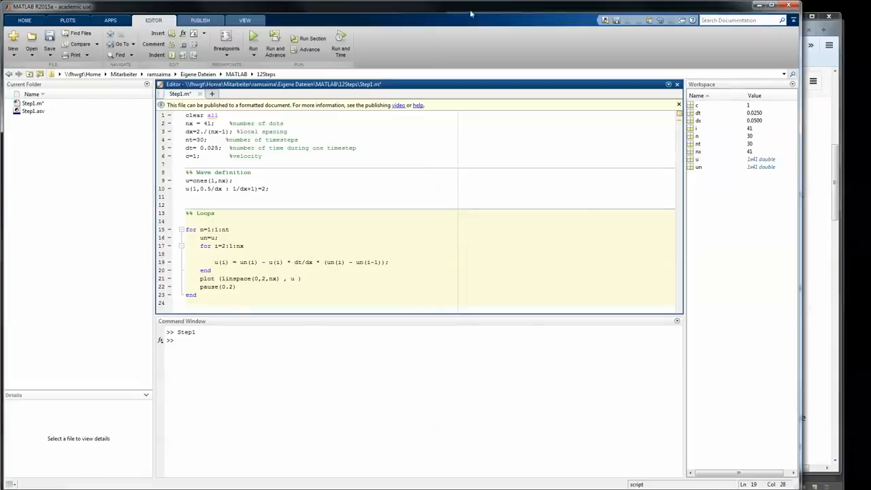
click(253, 43)
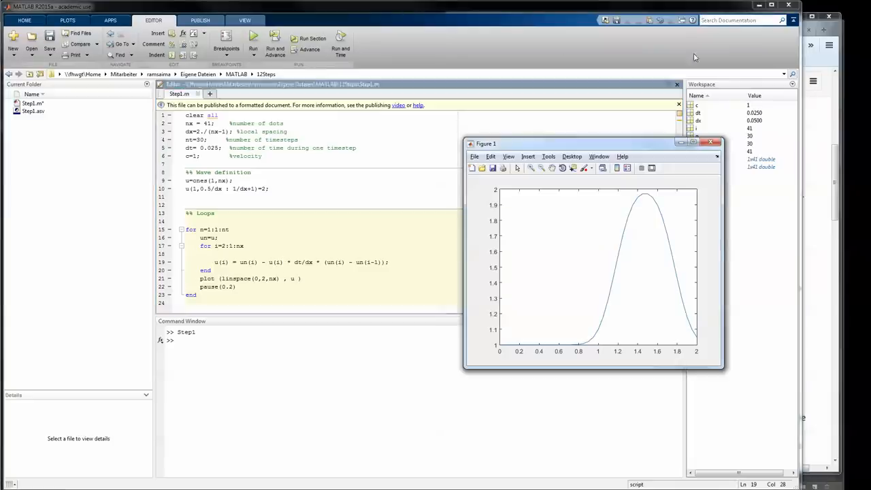
drag(486, 143, 620, 136)
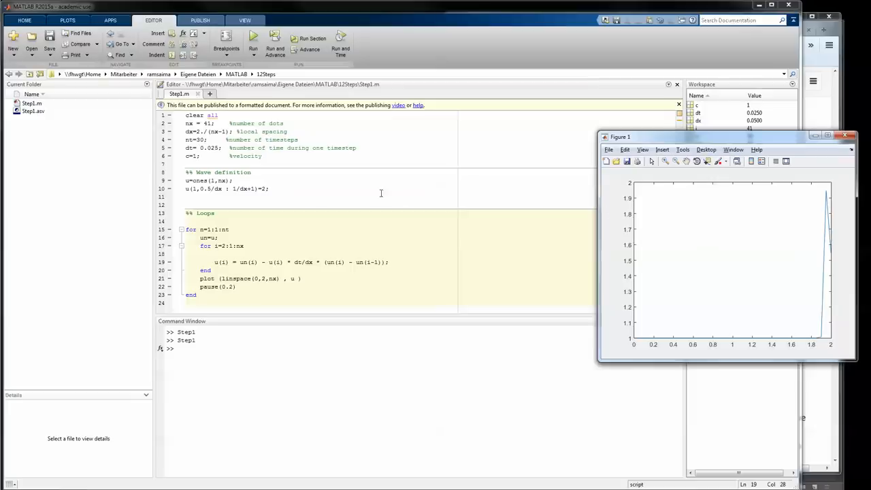
mouse_move(230, 163)
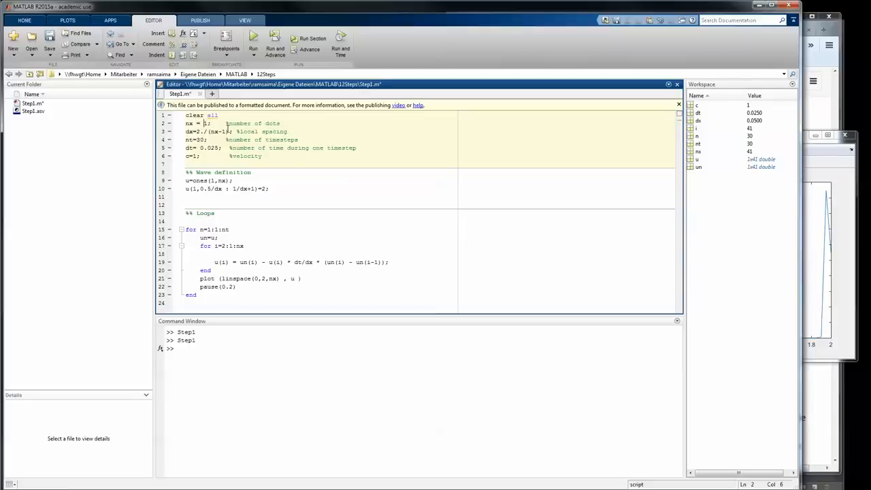
- Raise the grid point count nx and rerun Step2, producing a spiky unstable plot
text(5)
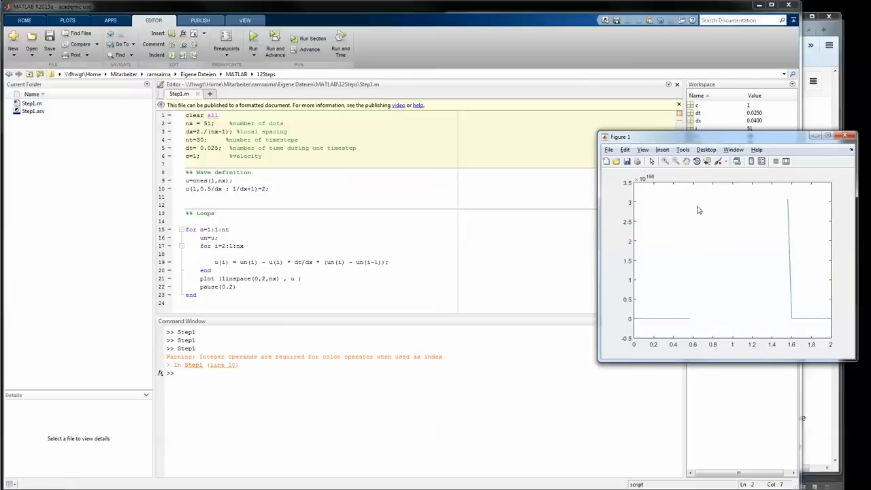
mouse_move(367, 260)
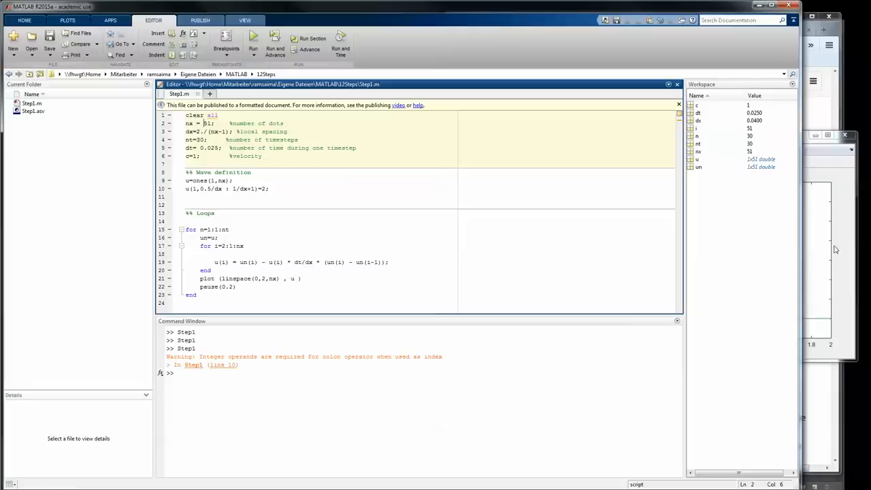
mouse_move(631, 242)
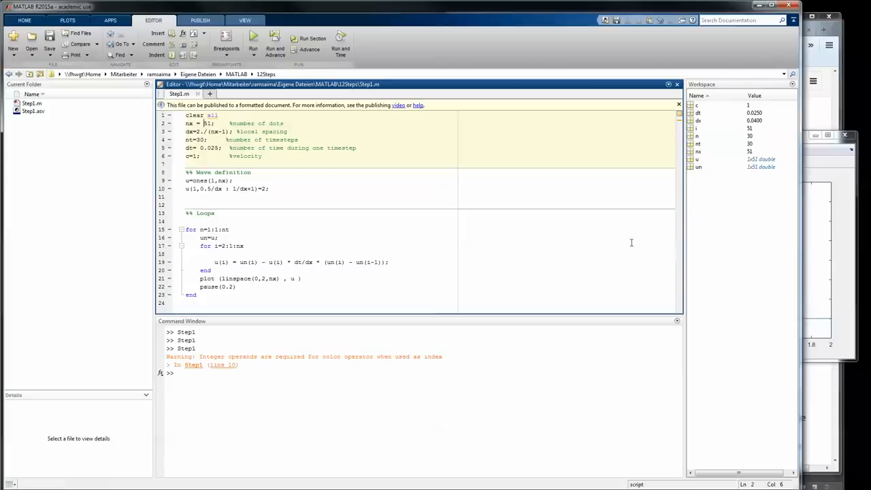
click(223, 147)
text(1)
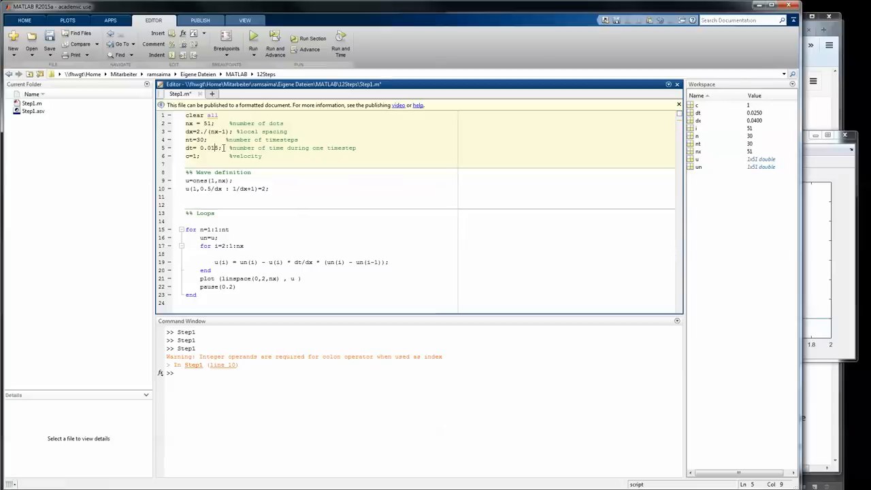
click(253, 41)
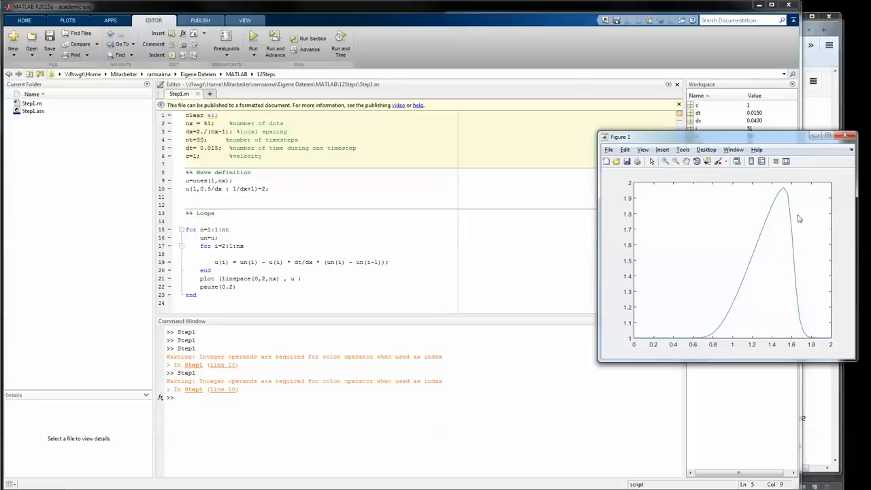
mouse_move(525, 148)
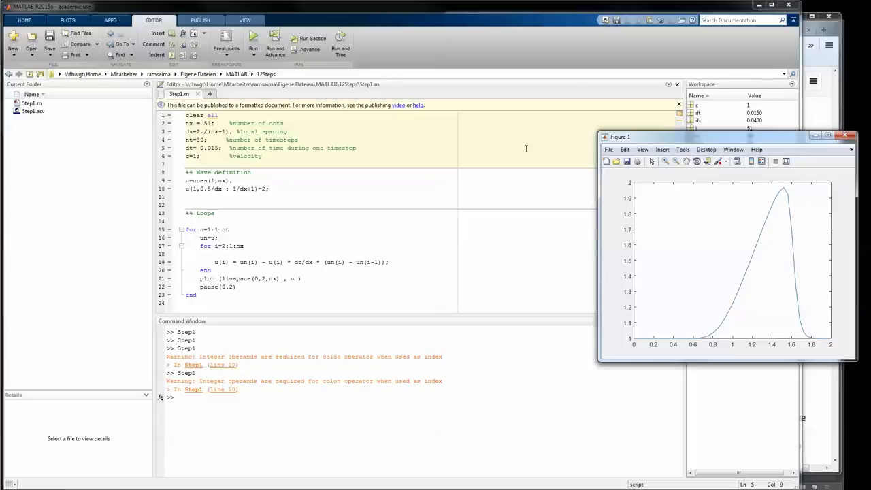
mouse_move(268, 144)
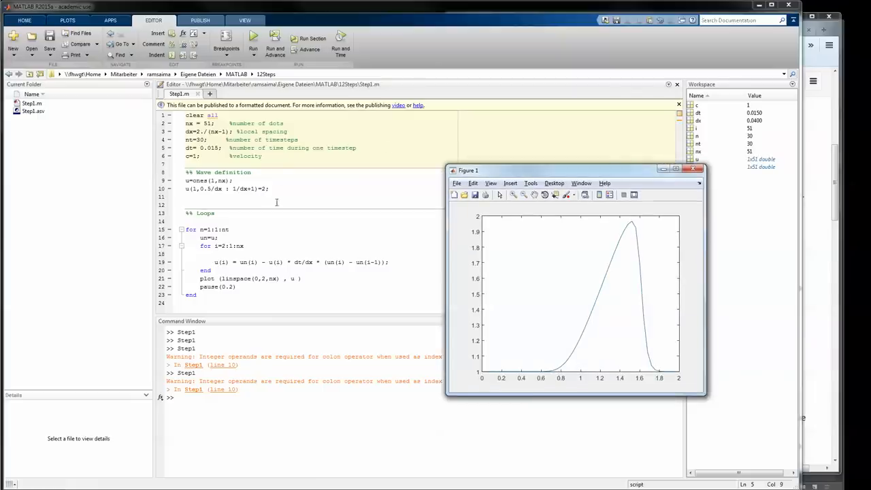
- Save the tuned wave script as a separate file Step2.m beside Step1.m
click(49, 38)
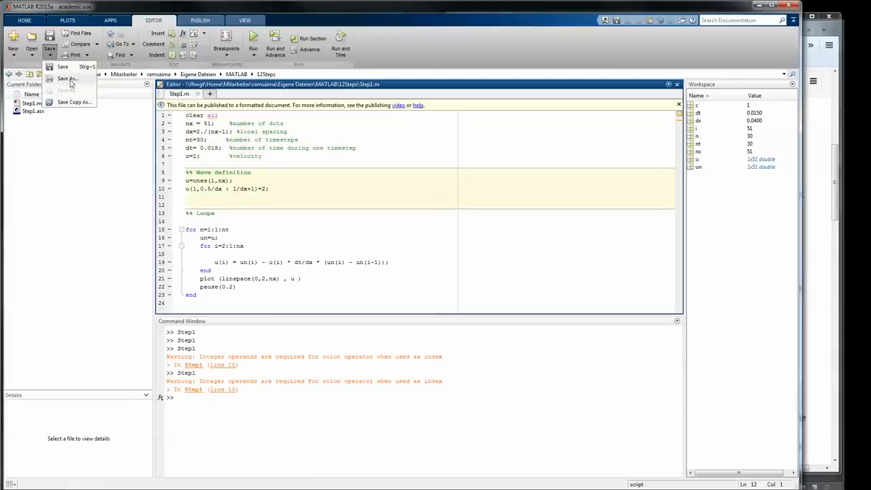
click(68, 77)
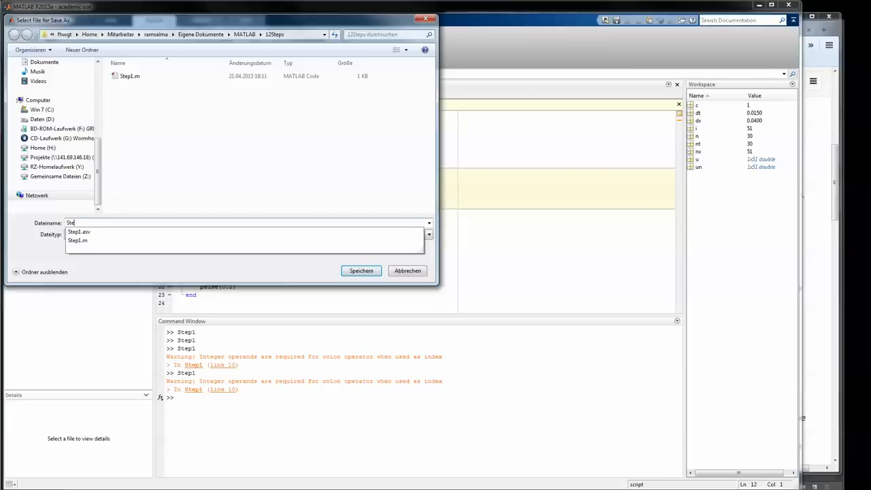
click(361, 269)
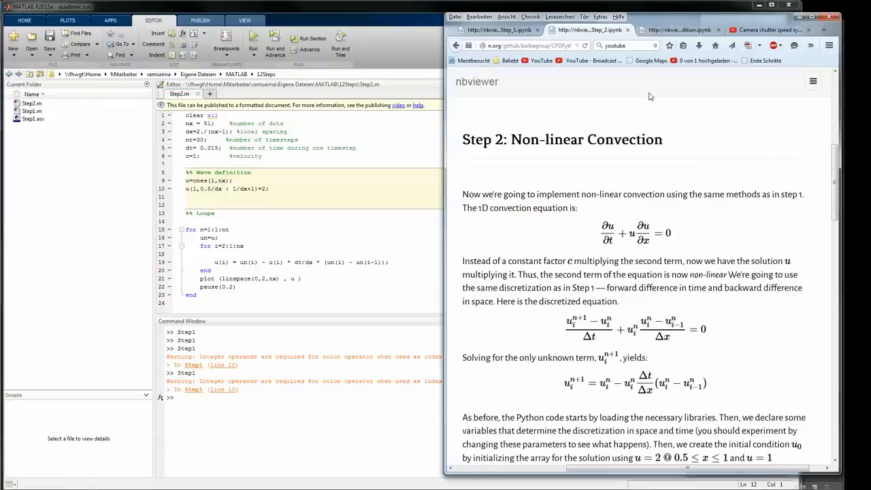
- Scroll the CFL Condition notebook down to its blown-up plot and the What happened? explanation
scroll(down, 3)
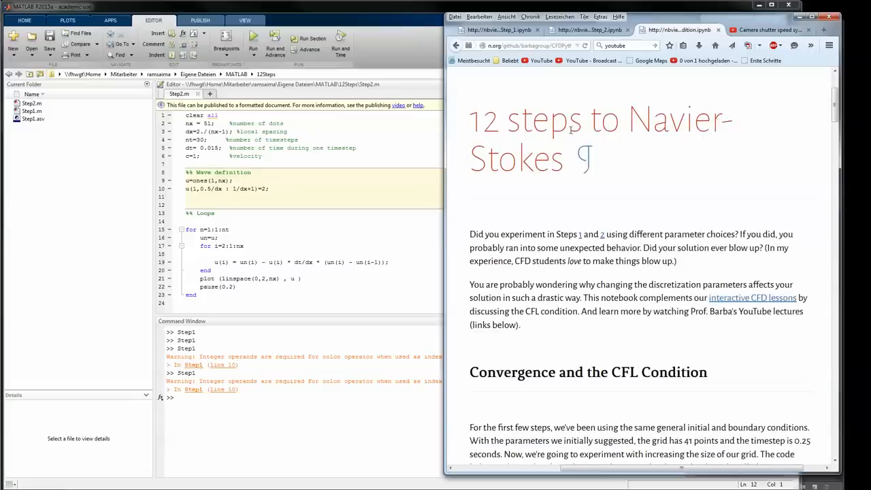
scroll(down, 3)
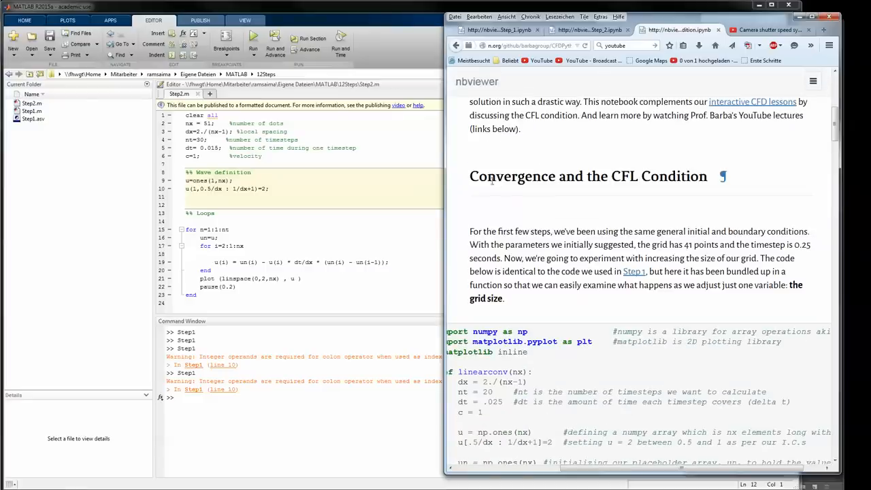
mouse_move(642, 176)
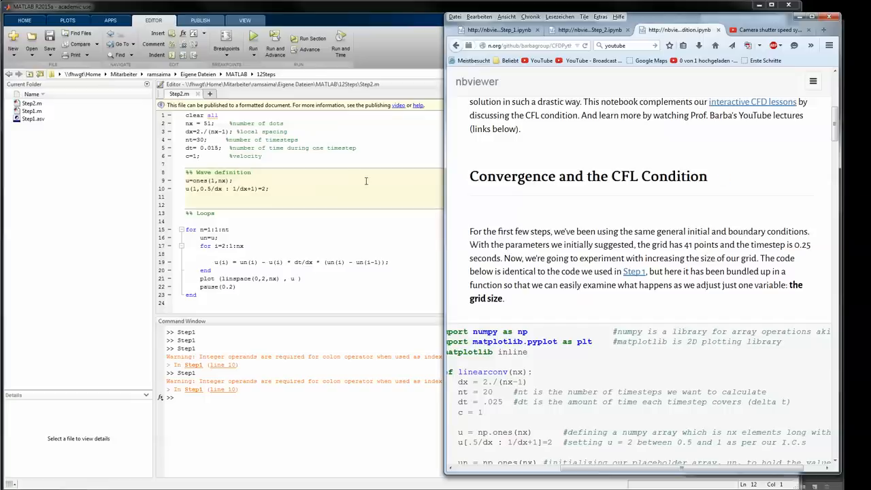
mouse_move(343, 189)
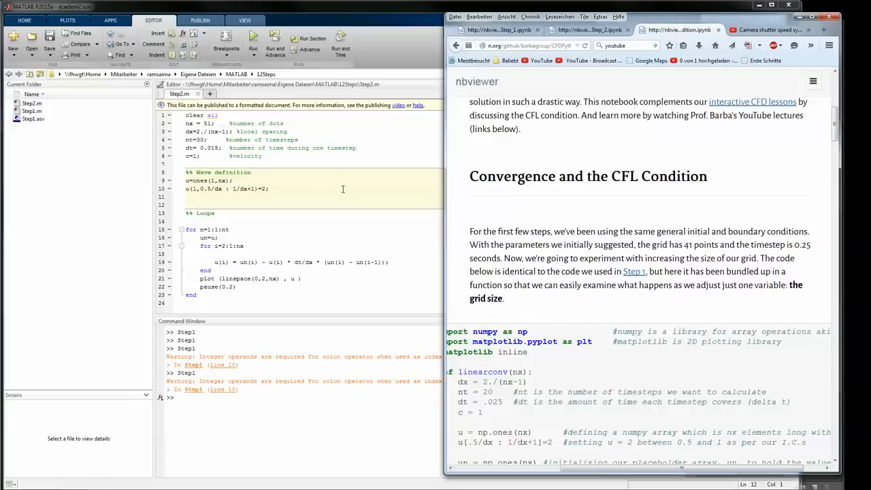
mouse_move(511, 166)
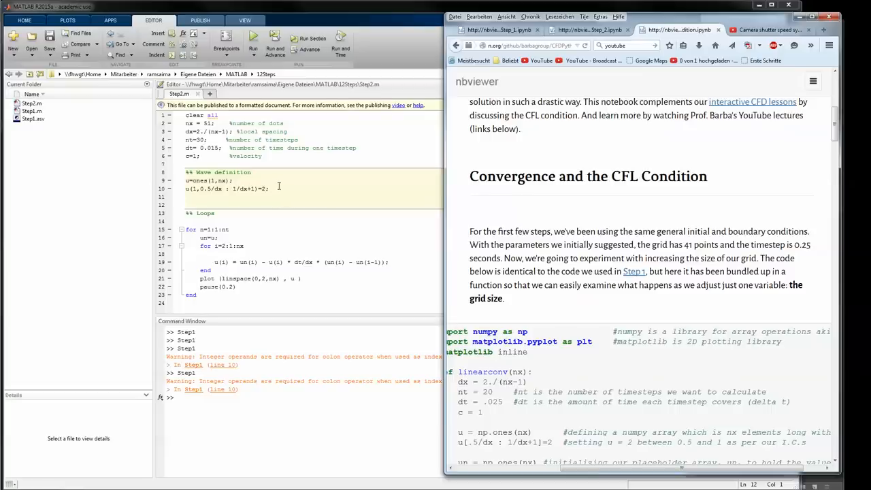
mouse_move(283, 191)
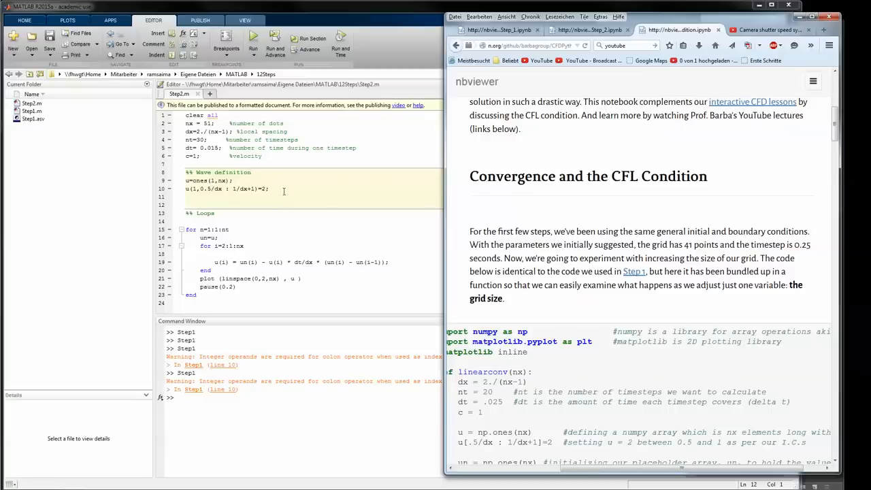
scroll(down, 3)
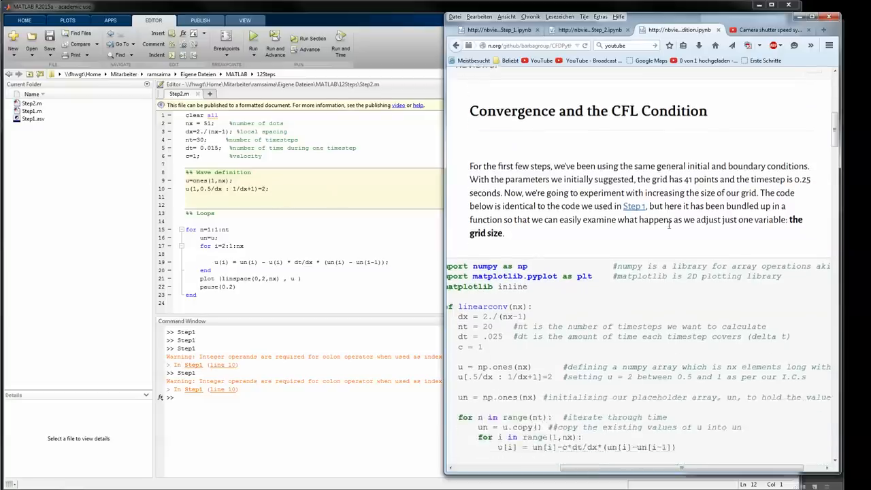
scroll(down, 3)
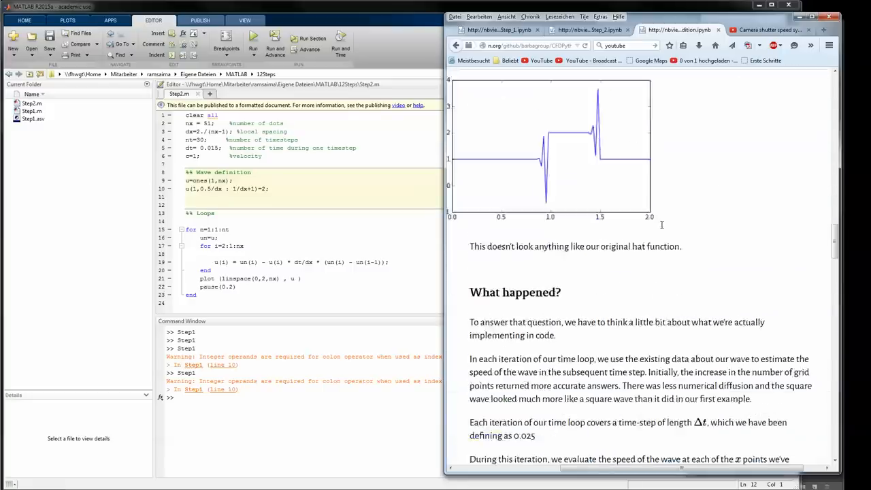
scroll(down, 3)
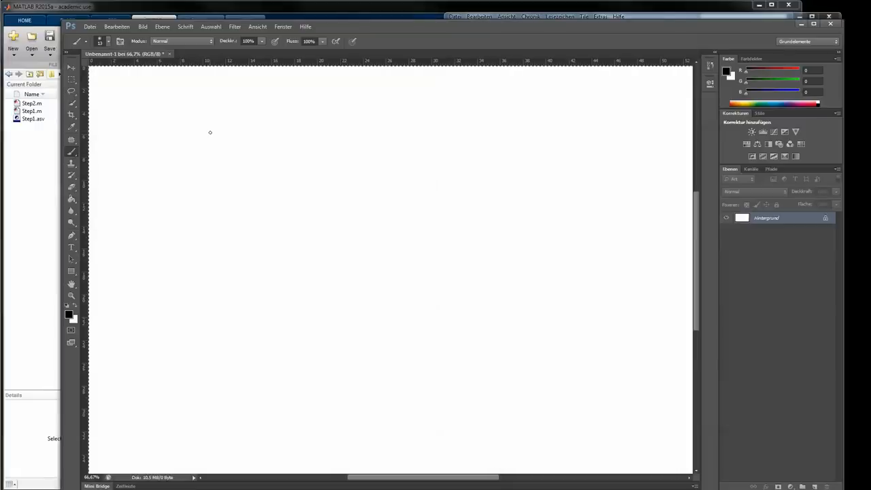
- Handwrite σ = u dx/dt on the canvas and start the relation u = Δx beside it
drag(217, 134, 231, 119)
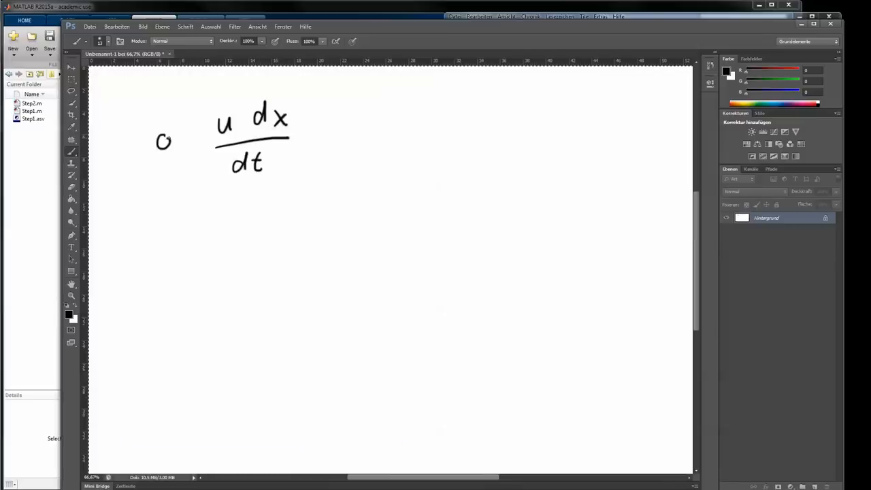
drag(166, 140, 191, 140)
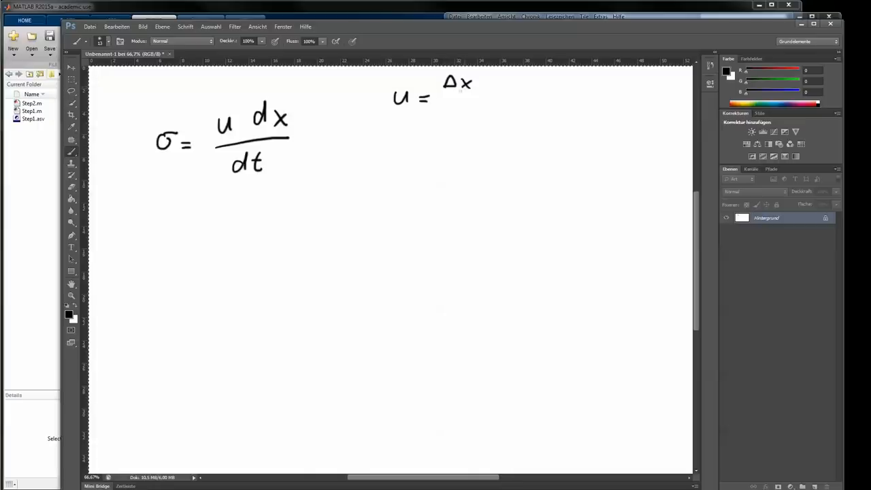
drag(441, 103, 476, 114)
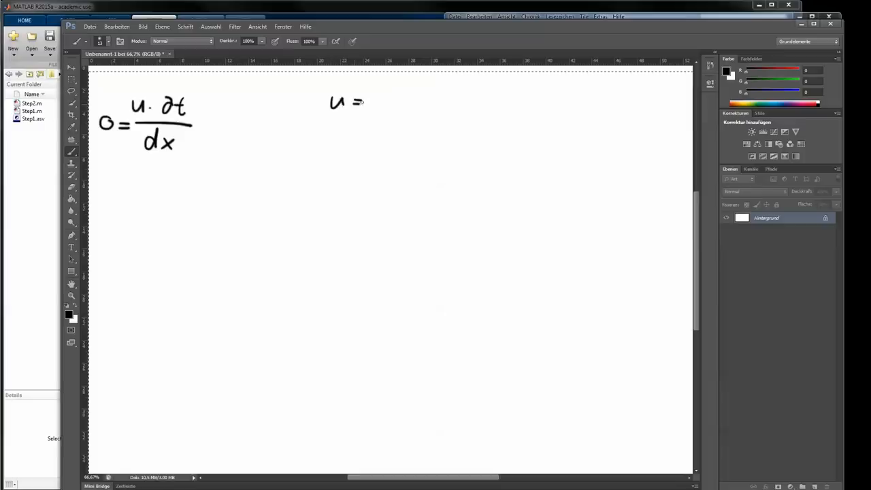
- Write u = Δx/Δt, multiply by Δt and cancel the Δt terms down to Δx
drag(375, 92, 384, 75)
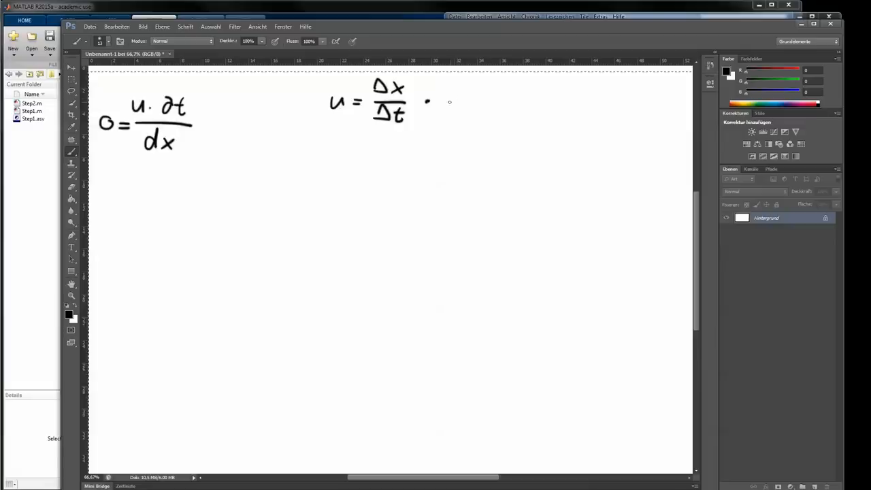
drag(438, 98, 466, 106)
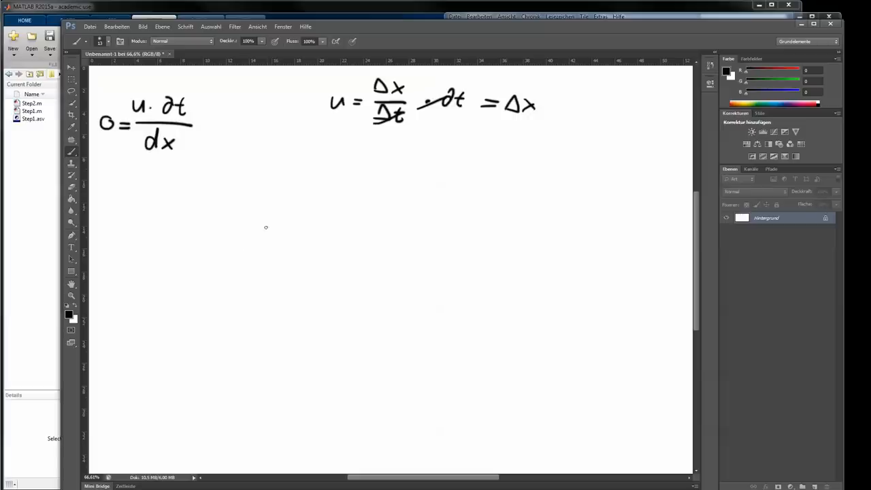
- Sketch two grid points spanned by dx with a curved arrow begun above the left dot
click(257, 265)
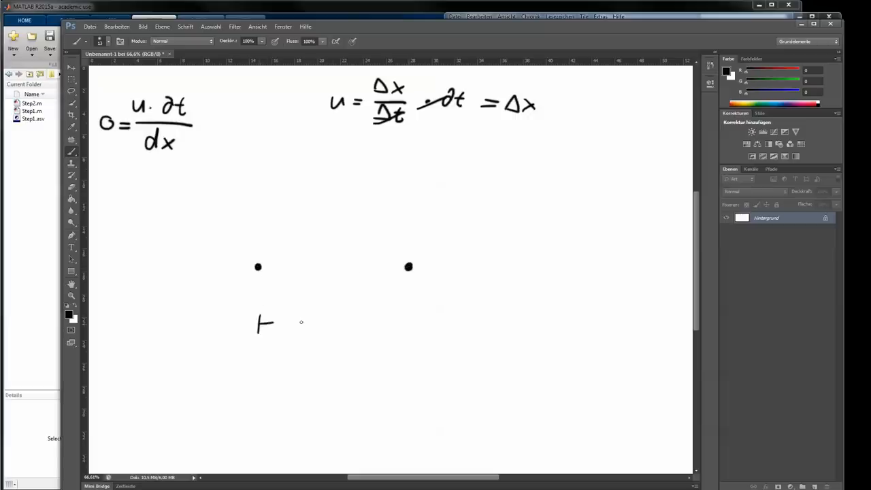
drag(259, 325, 408, 332)
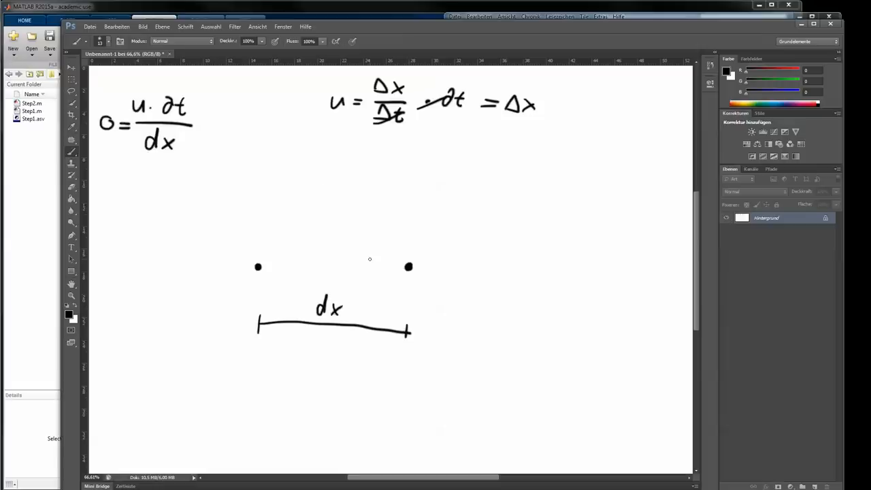
mouse_move(267, 272)
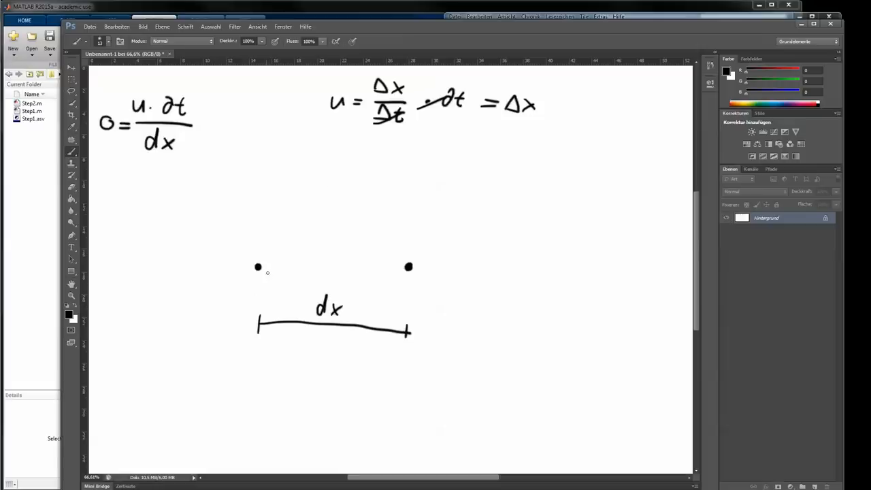
mouse_move(246, 221)
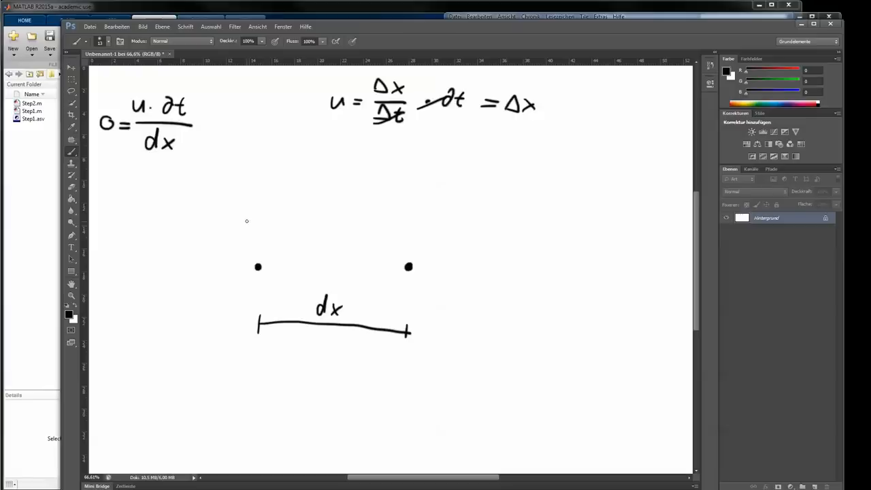
mouse_move(253, 209)
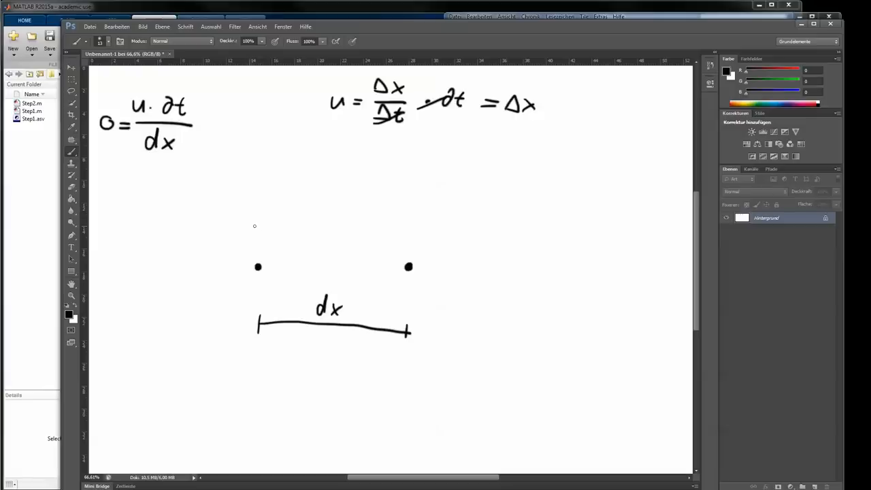
mouse_move(250, 227)
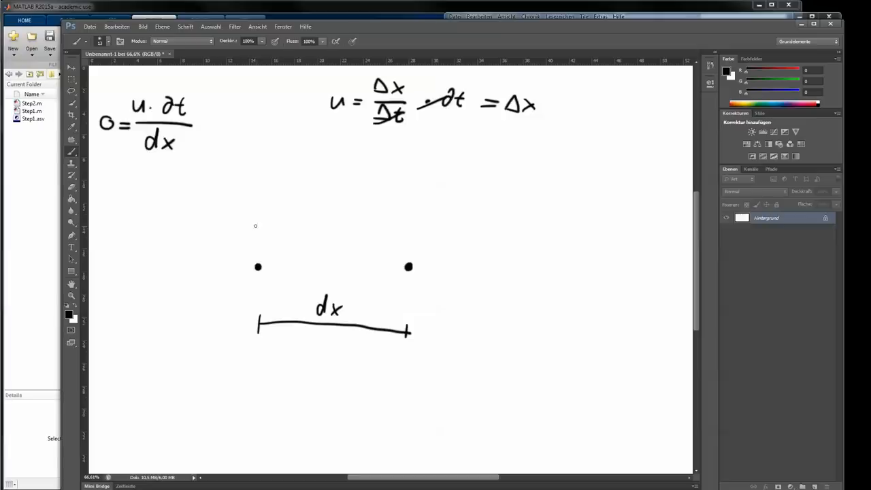
drag(240, 234, 278, 224)
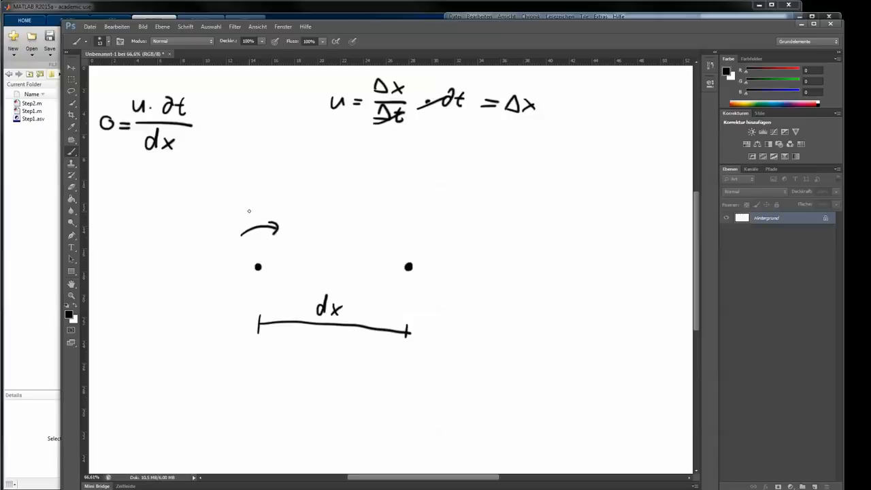
mouse_move(256, 206)
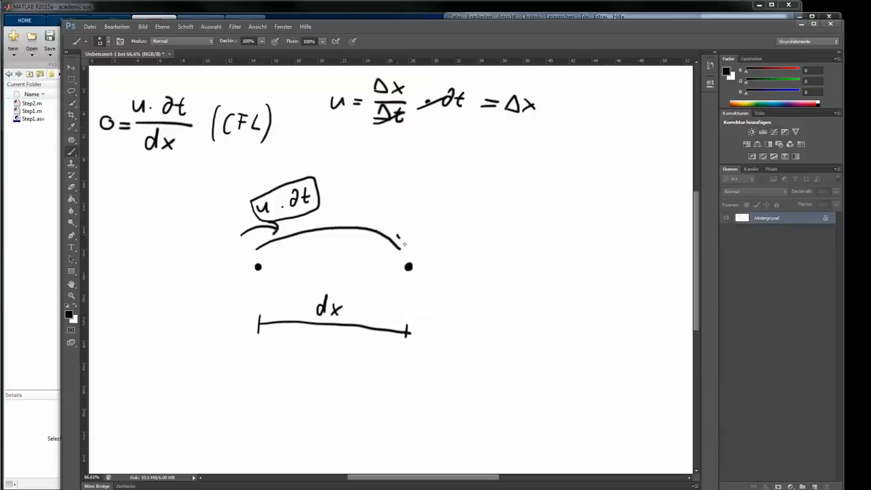
- Finish the arrow at the right grid point and add travel arcs u·dt across dx, marked σ = 1
drag(391, 232, 405, 248)
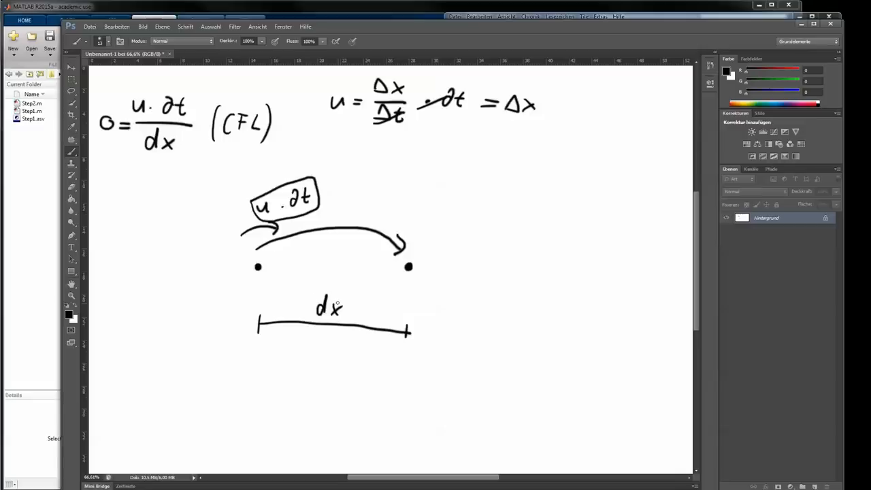
mouse_move(508, 196)
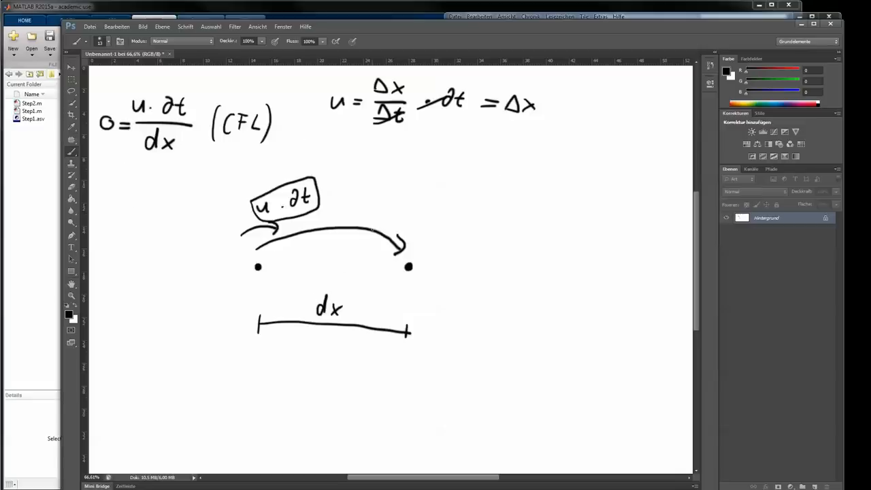
drag(374, 234, 415, 211)
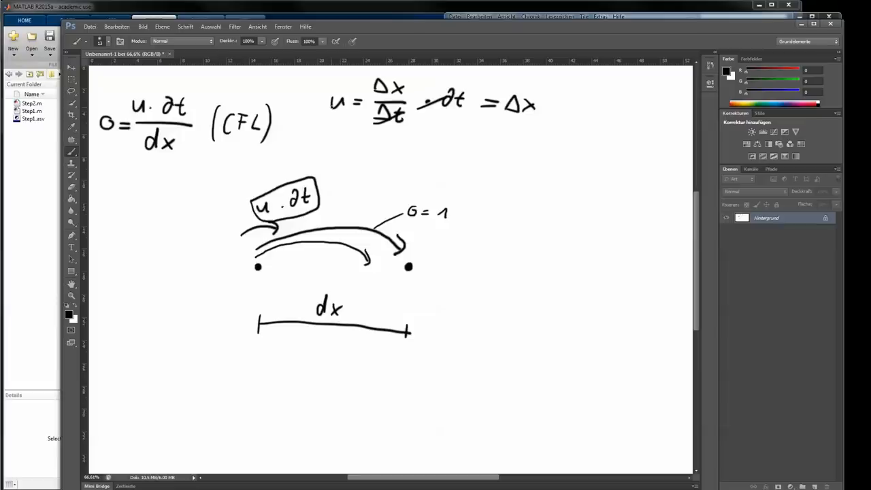
drag(253, 251, 522, 211)
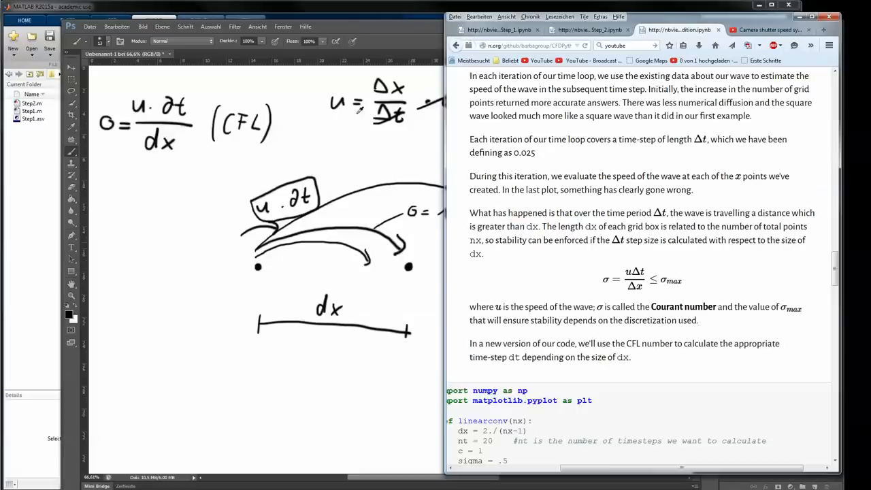
mouse_move(351, 71)
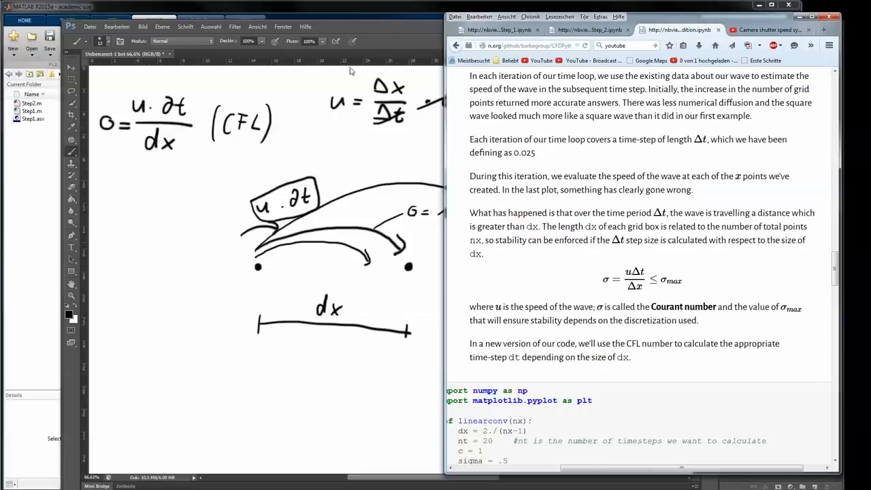
mouse_move(333, 174)
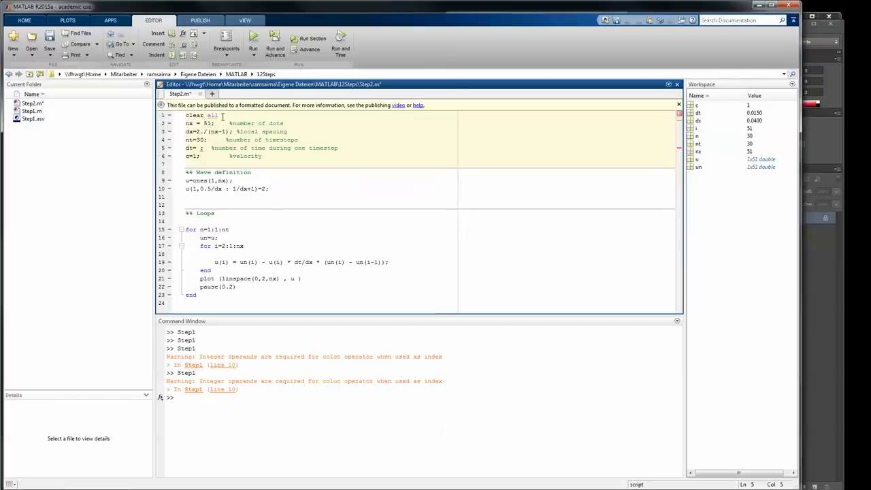
- Define dt = sigma * dx and add a sigma variable line above it
text(sigma *)
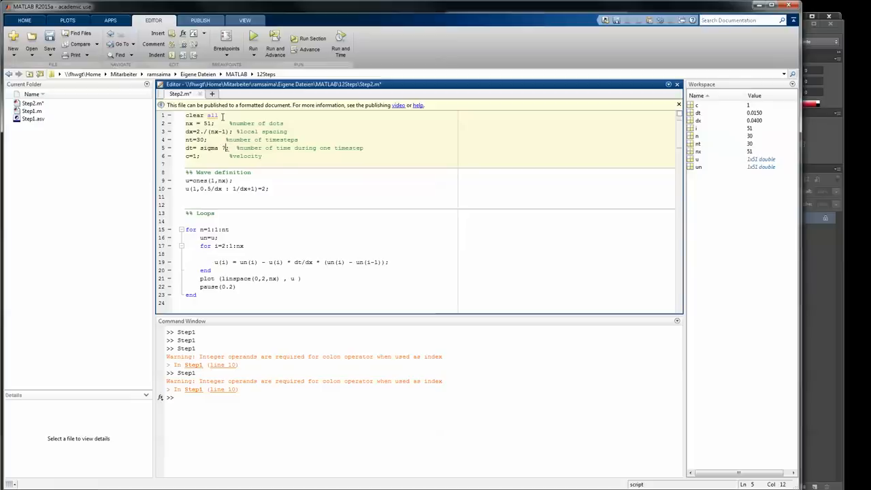
text(dx;)
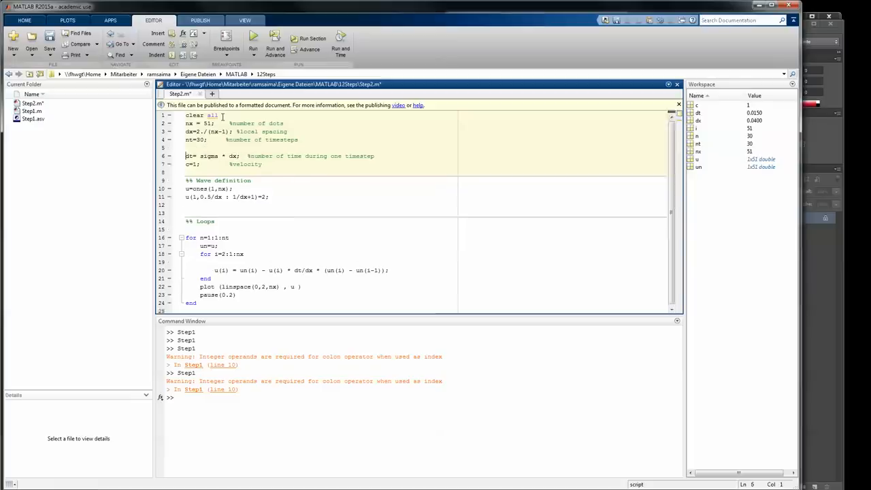
text(sigma=)
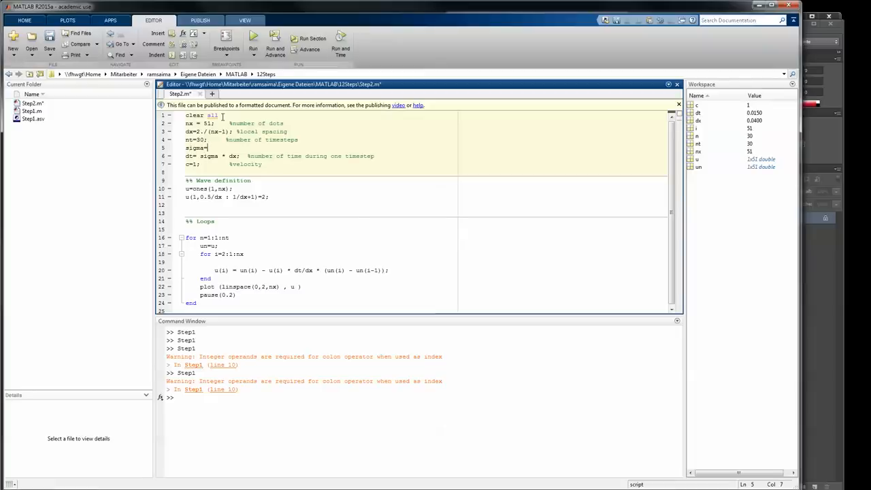
text(0)
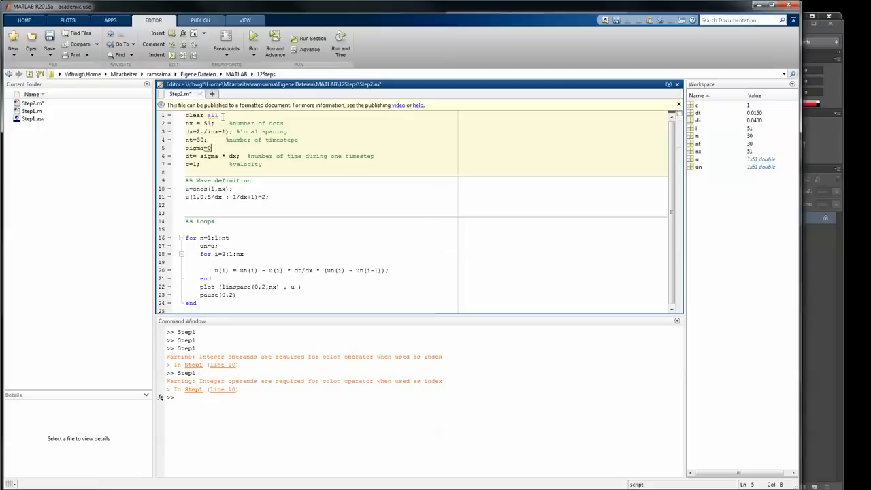
text(0.6)
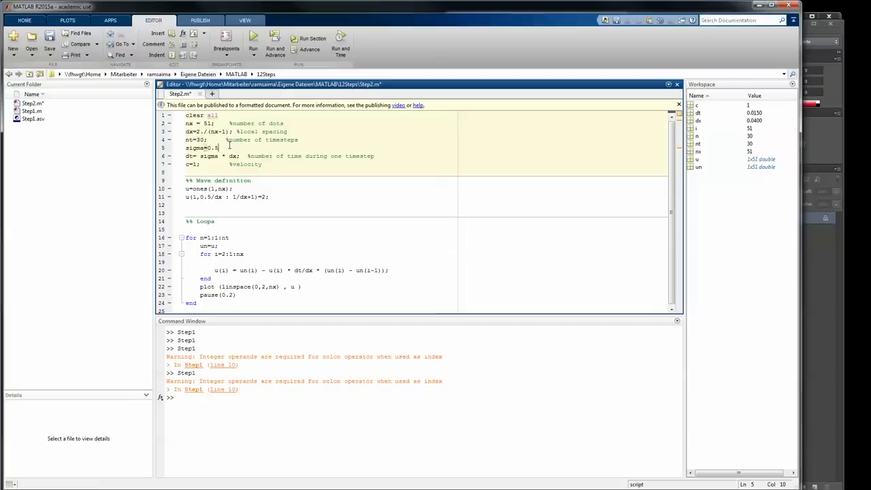
mouse_move(219, 148)
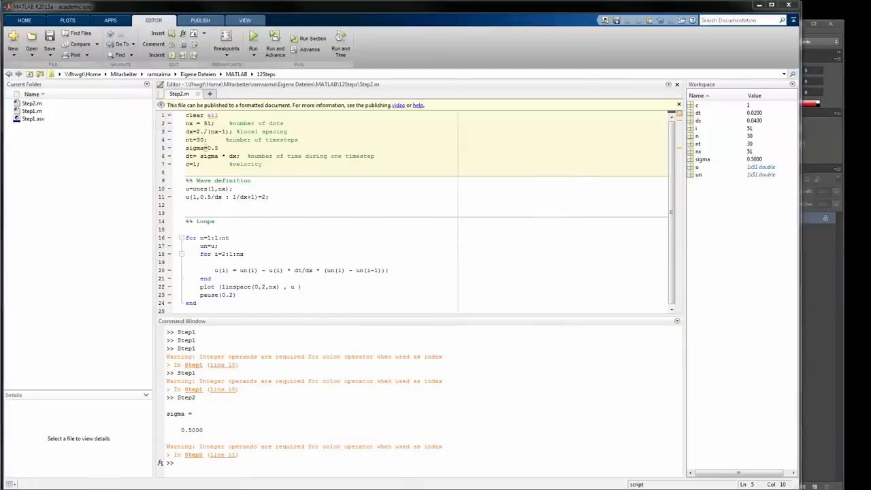
- Run Step2.m to print sigma = 0.5, set nx to 11, and rerun to plot the travelling wave
click(253, 41)
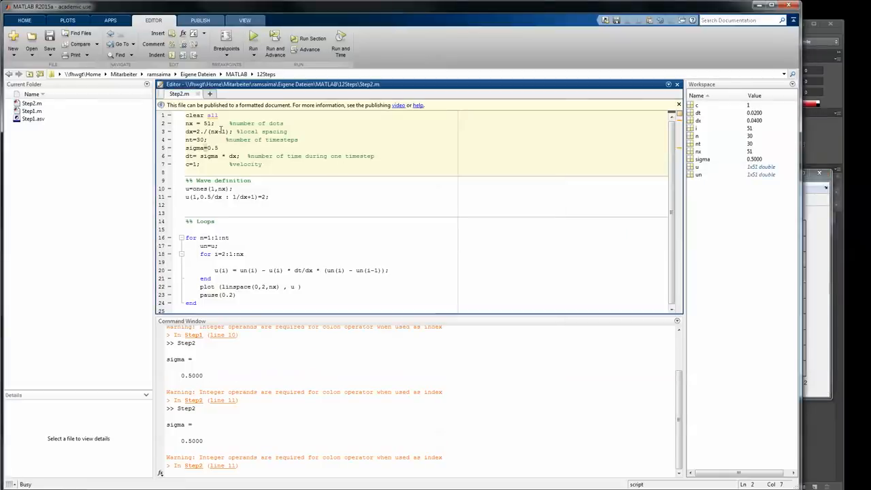
text(11)
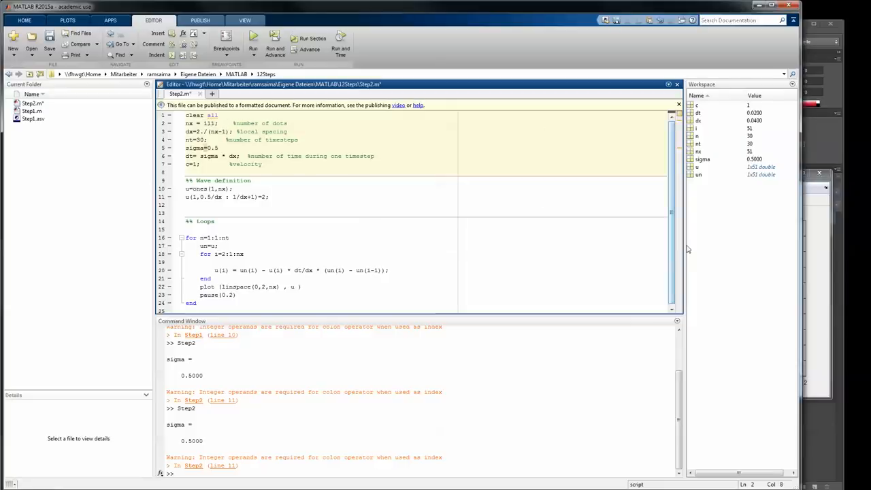
click(253, 41)
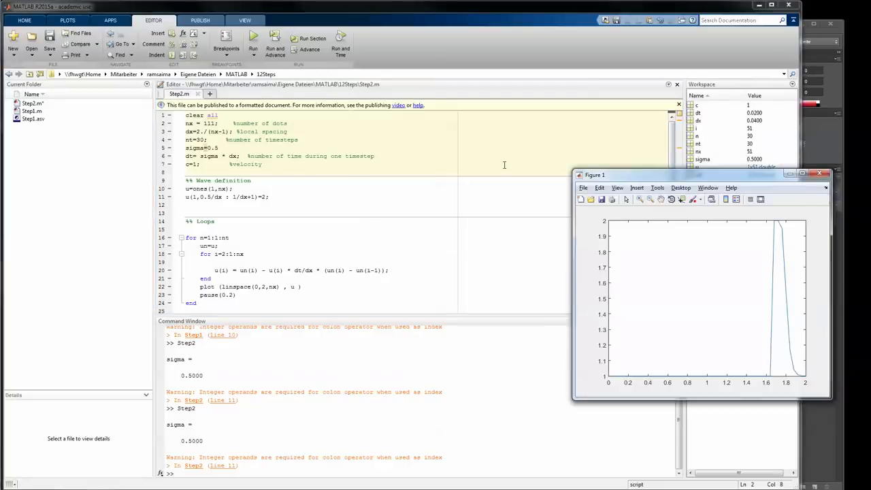